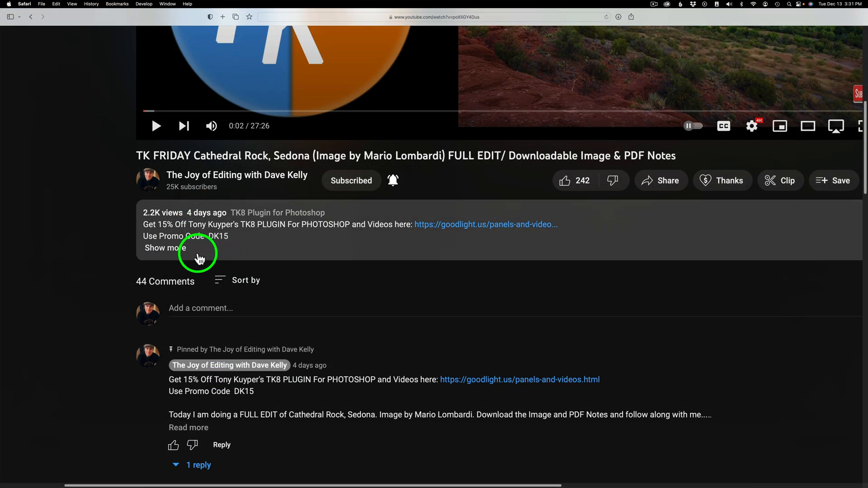
# Expand the Cathedral Rock video's description to reveal the image and PDF download links
pyautogui.click(164, 248)
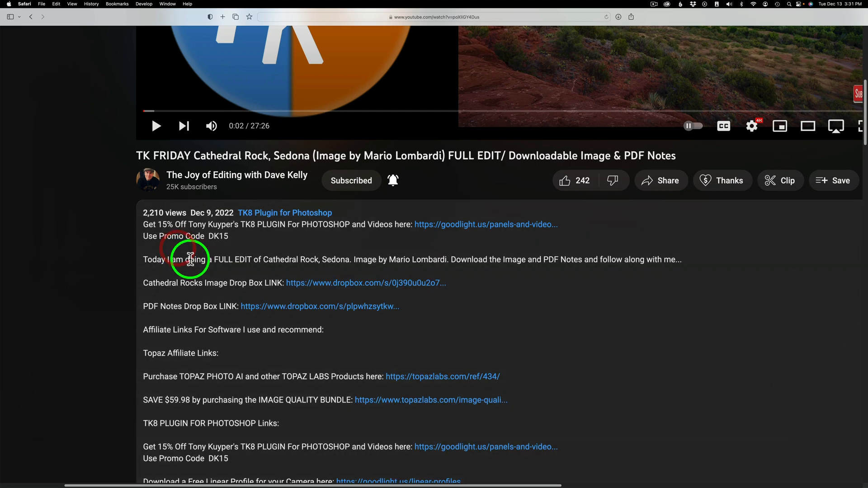
pyautogui.moveTo(332, 292)
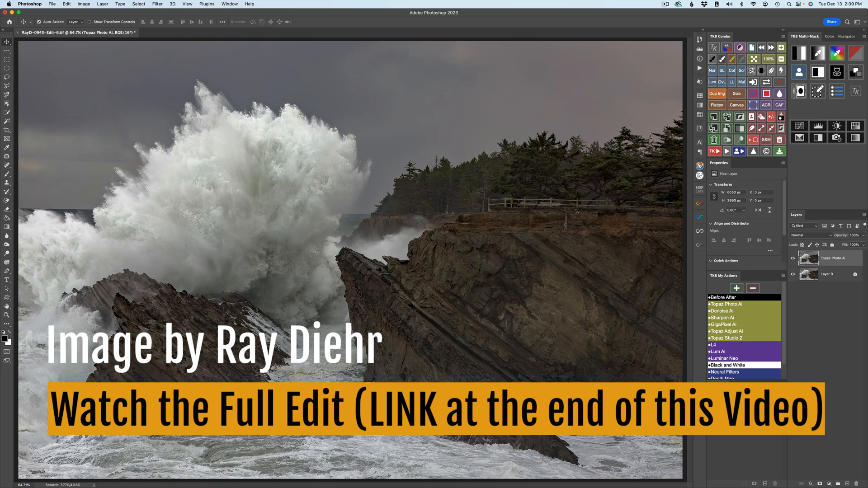
pyautogui.moveTo(638, 371)
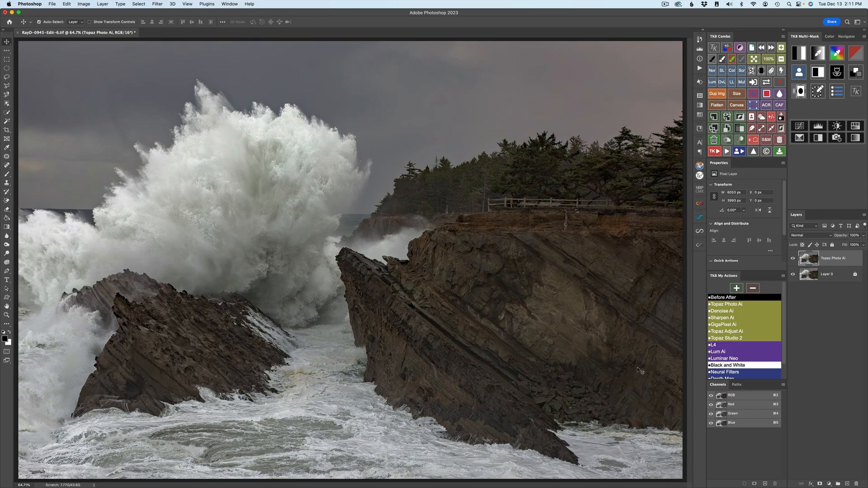
pyautogui.moveTo(834, 333)
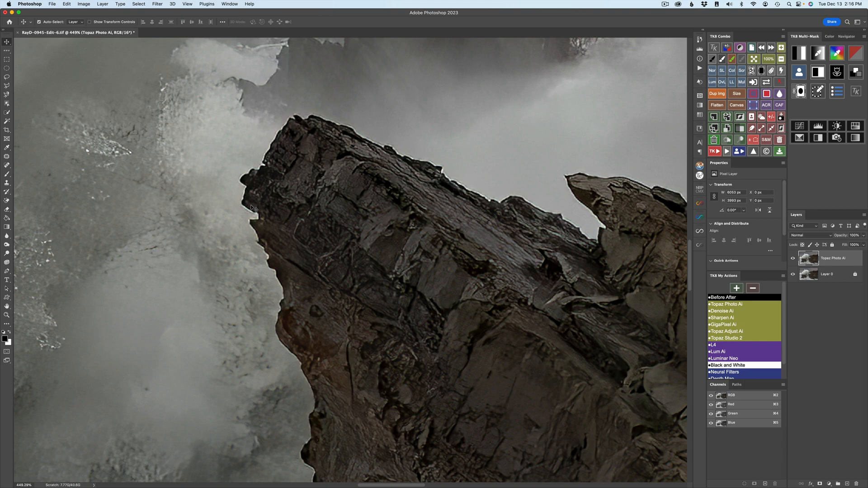
pyautogui.moveTo(525, 195)
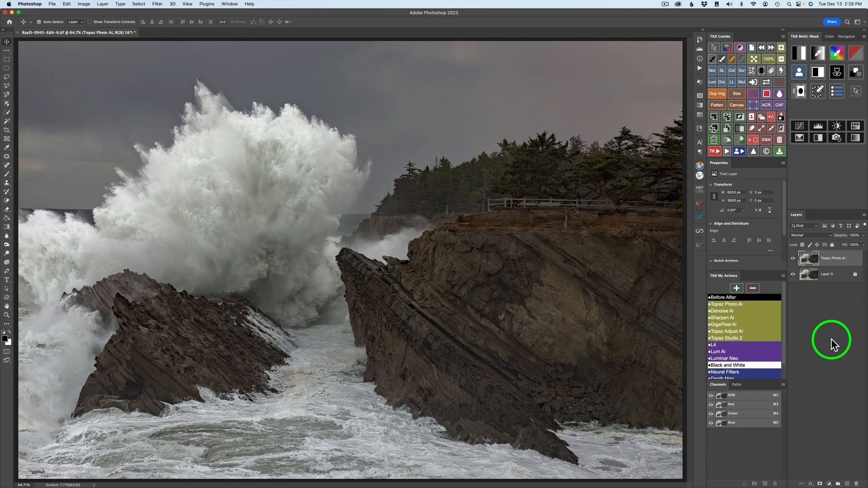
pyautogui.moveTo(623, 232)
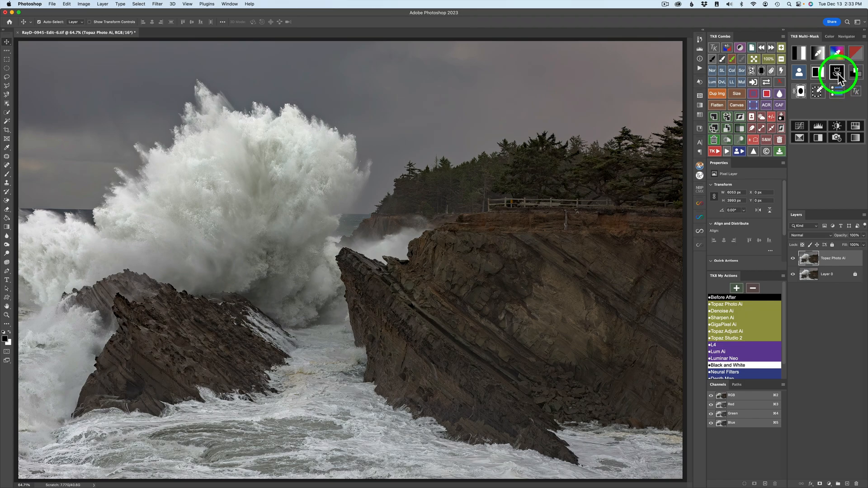
# Build a TK8 edge mask layer above the Topaz layer, previewing the Maximum filter
pyautogui.click(836, 71)
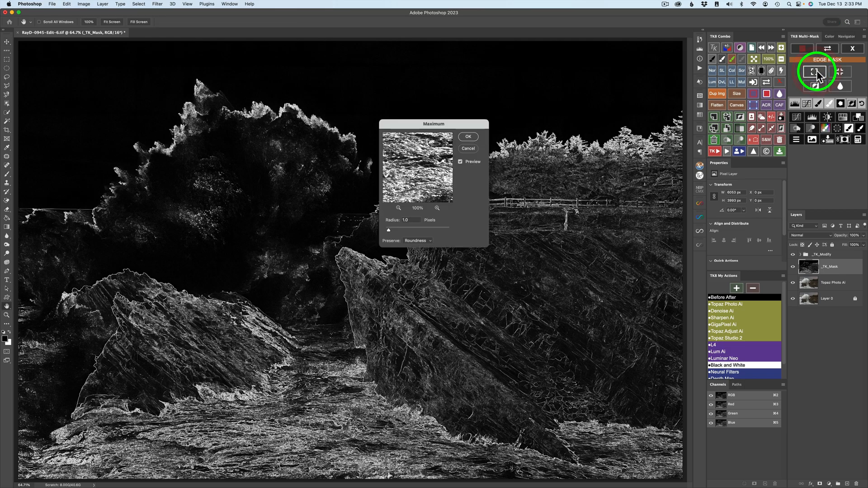
pyautogui.moveTo(429, 131)
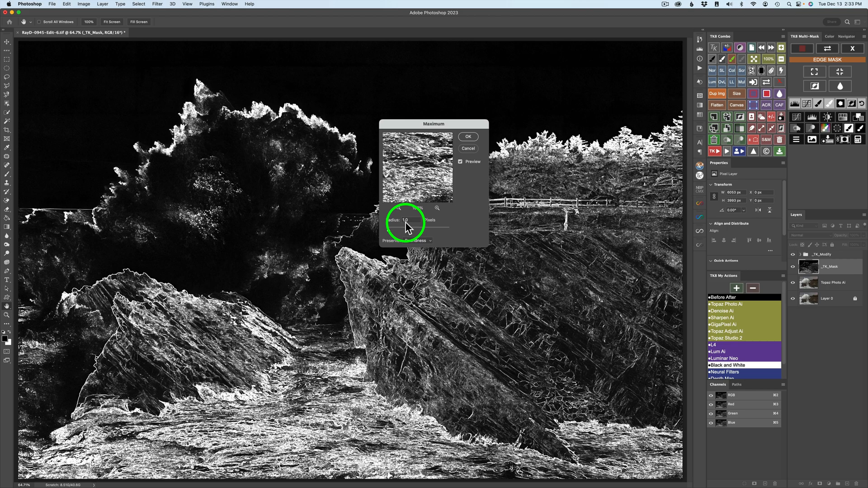
# Apply the Maximum filter to the edge mask with a 1.5-pixel radius
pyautogui.click(414, 219)
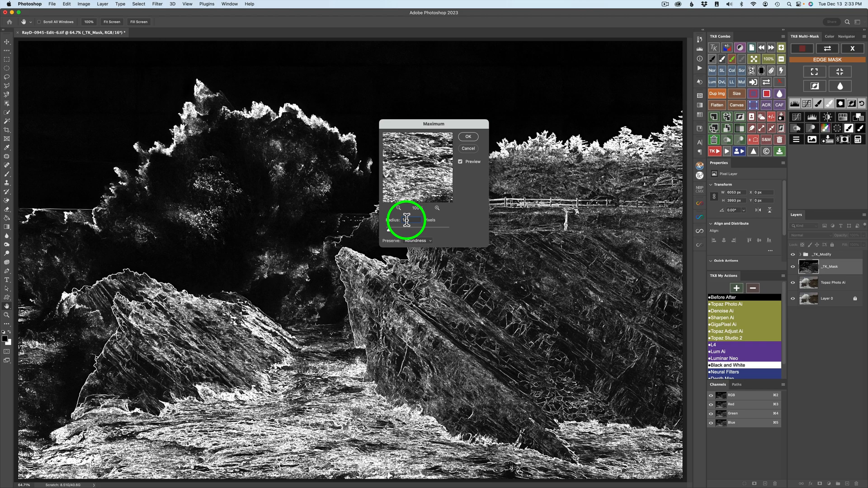
pyautogui.click(411, 219)
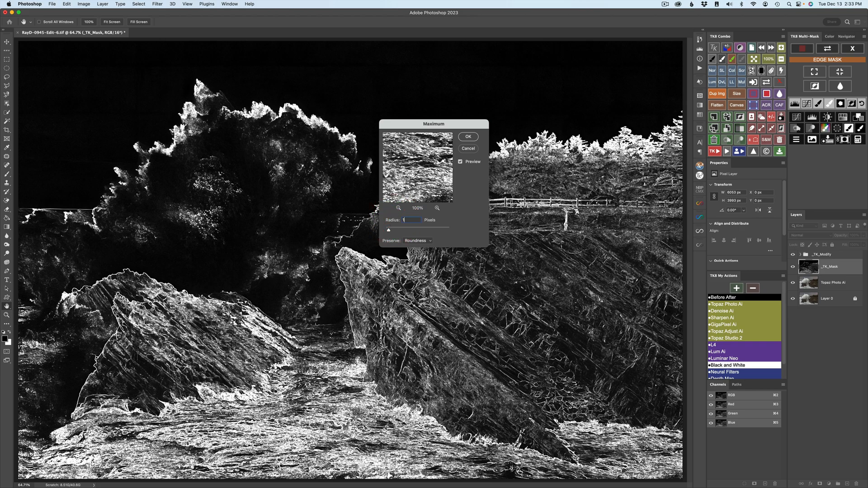
pyautogui.write('1.5')
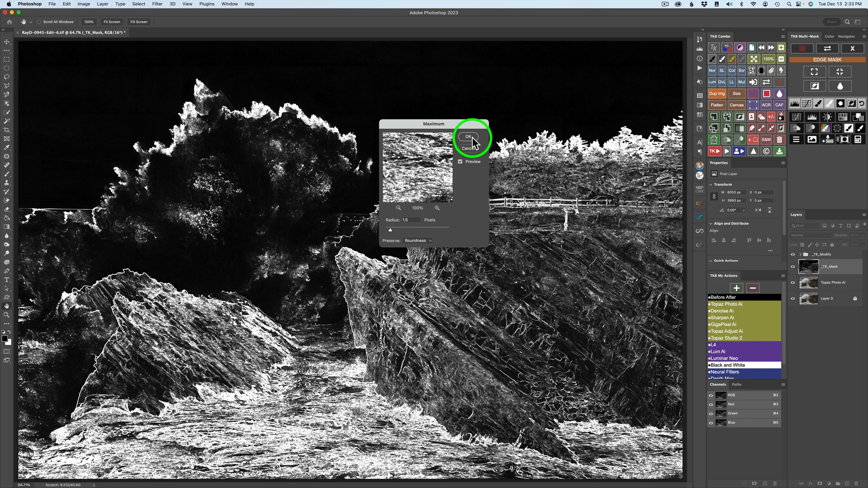
pyautogui.click(469, 136)
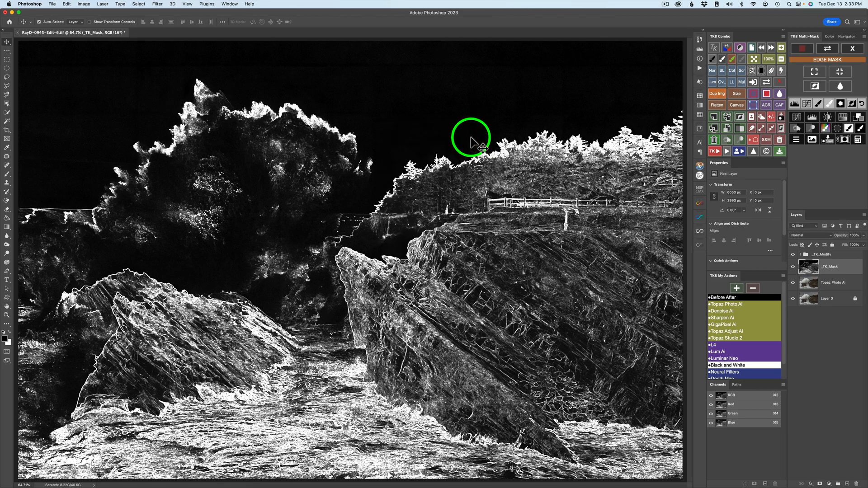
pyautogui.moveTo(287, 281)
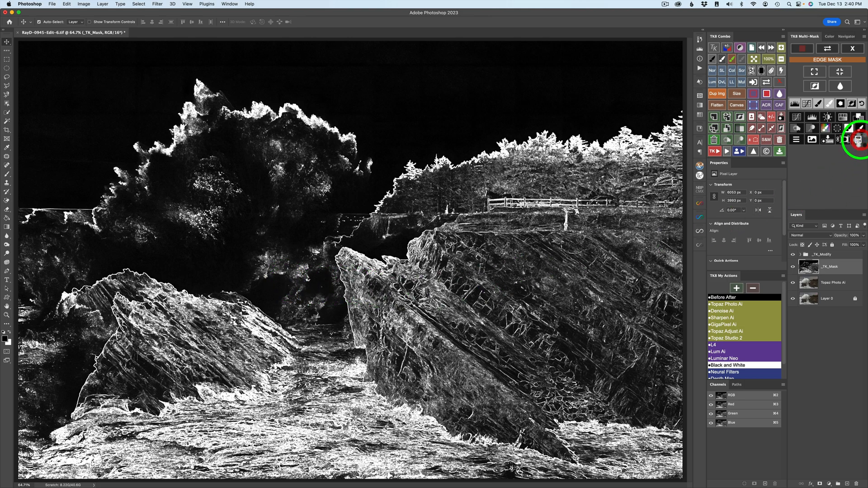
# Save the edge mask as a TK_Calculate channel and delete the temporary mask layers
pyautogui.click(858, 138)
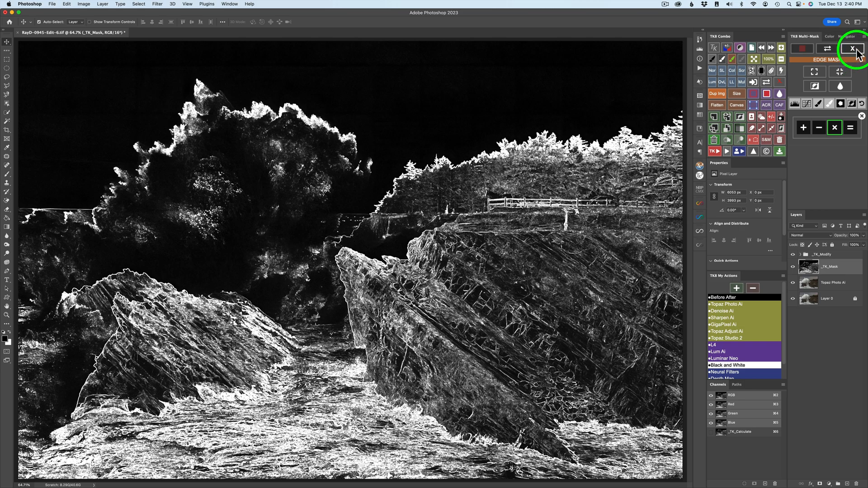
pyautogui.click(851, 49)
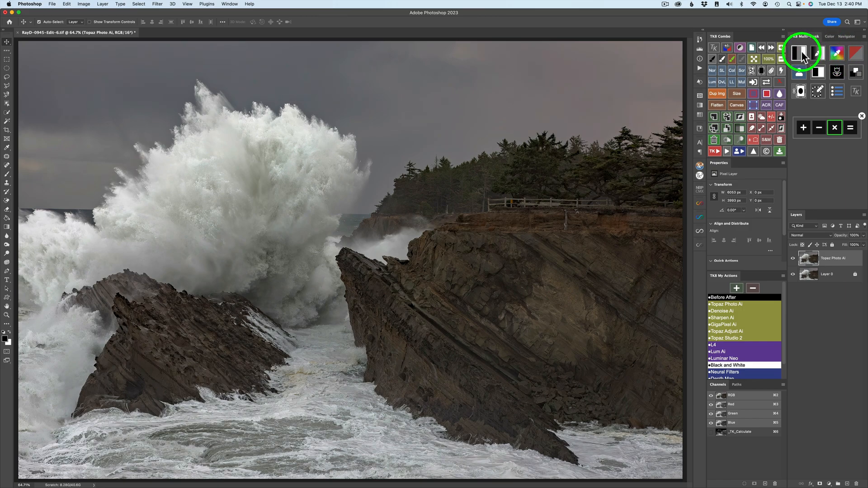
# Multiply a brighter-zone Lights luminosity mask with the saved edge channel
pyautogui.click(800, 51)
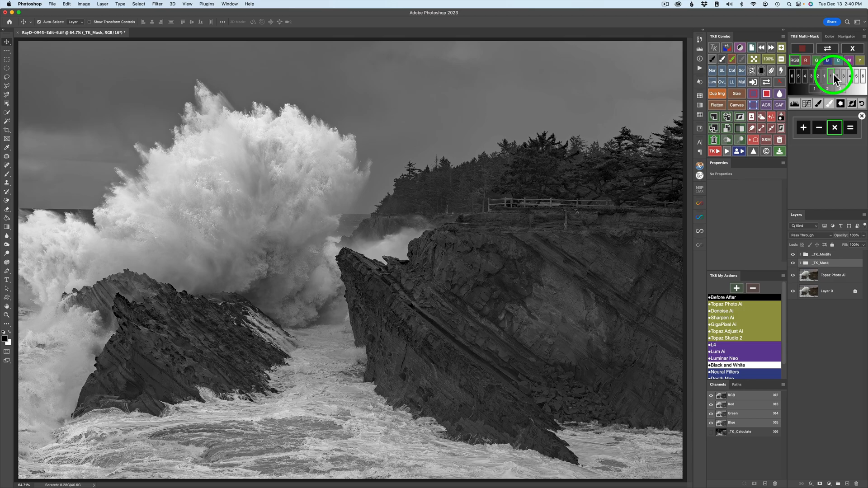
pyautogui.click(824, 76)
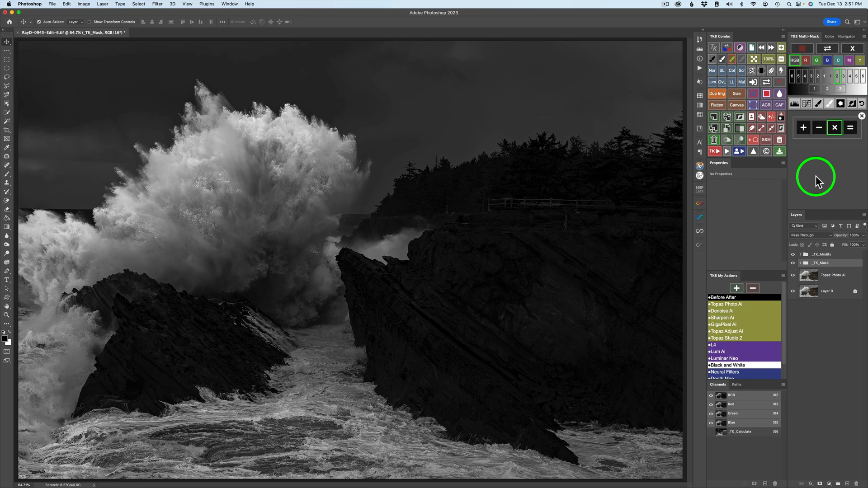
pyautogui.moveTo(821, 178)
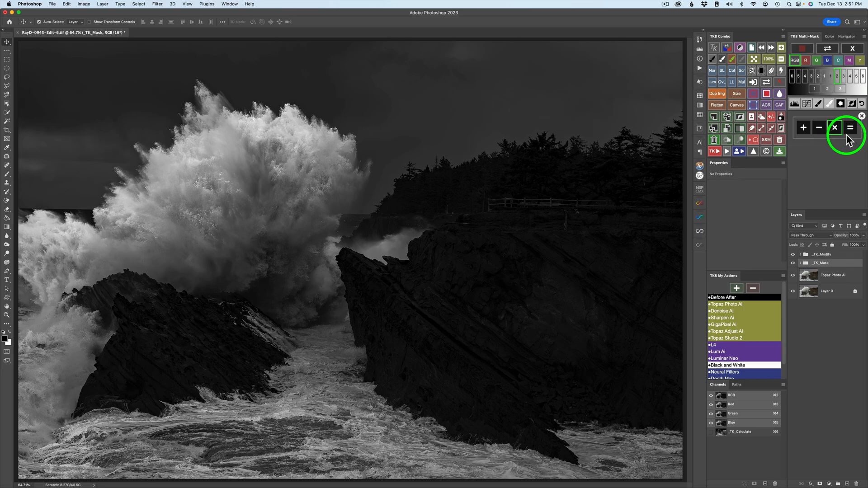
pyautogui.click(850, 128)
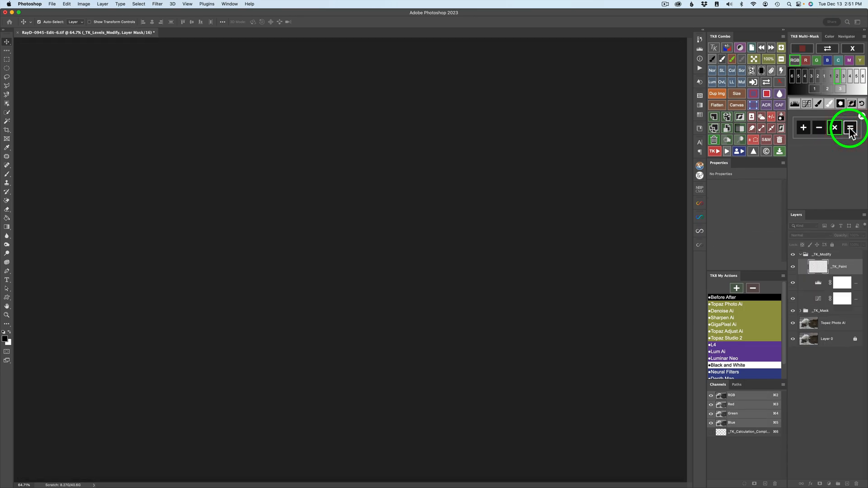
pyautogui.click(850, 128)
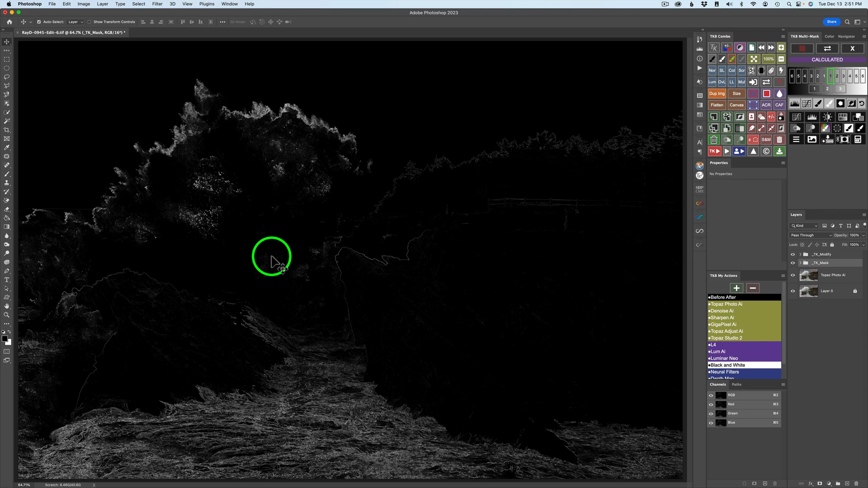
pyautogui.moveTo(470, 323)
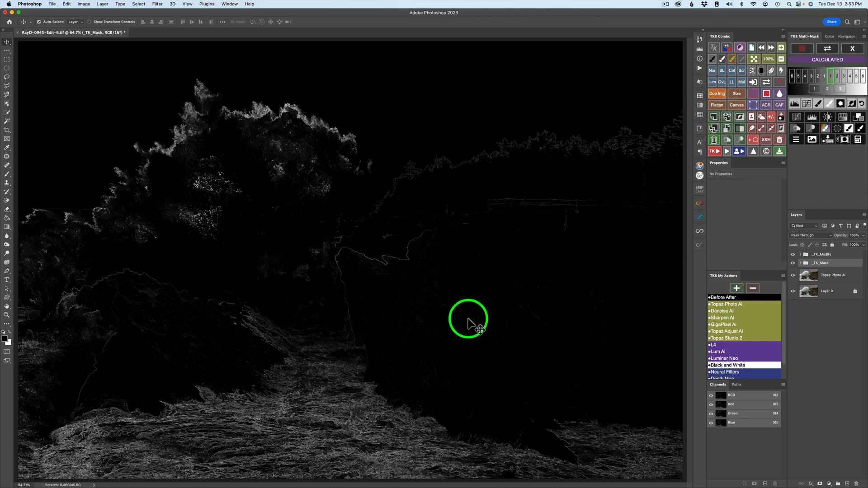
pyautogui.moveTo(493, 292)
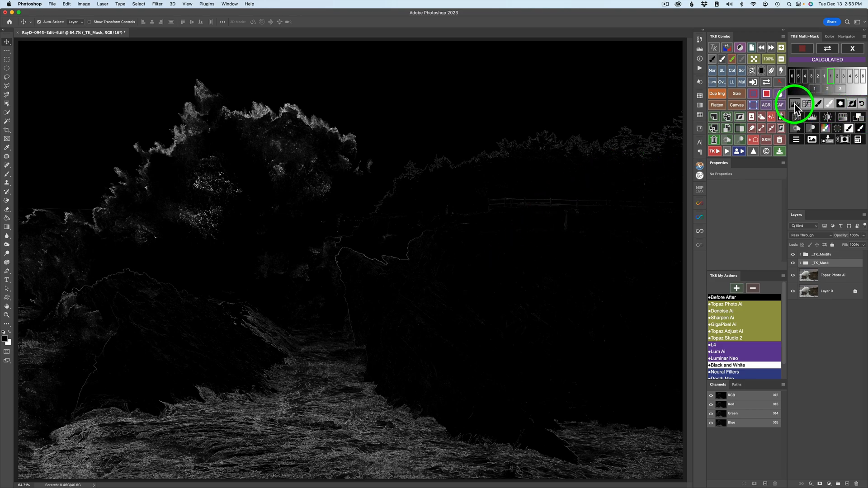
# Brighten the combined mask's edges with a TK8 Levels refine, then load it as a selection
pyautogui.click(795, 104)
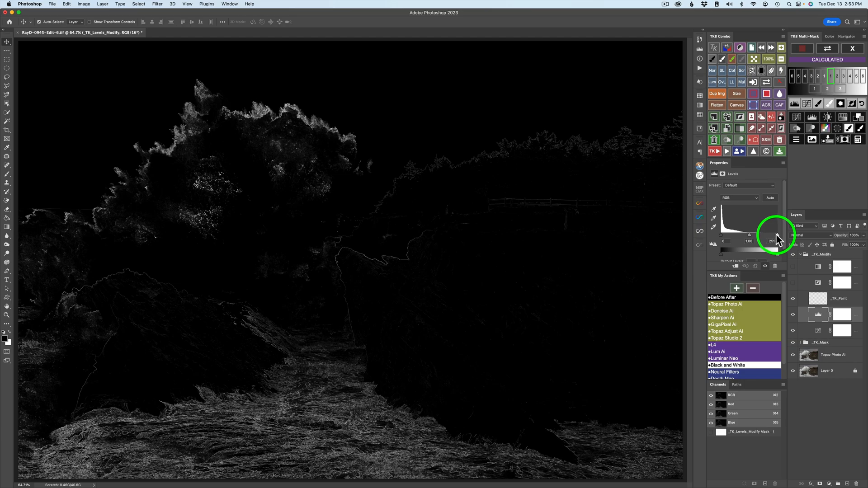
pyautogui.moveTo(776, 250); pyautogui.dragTo(750, 250)
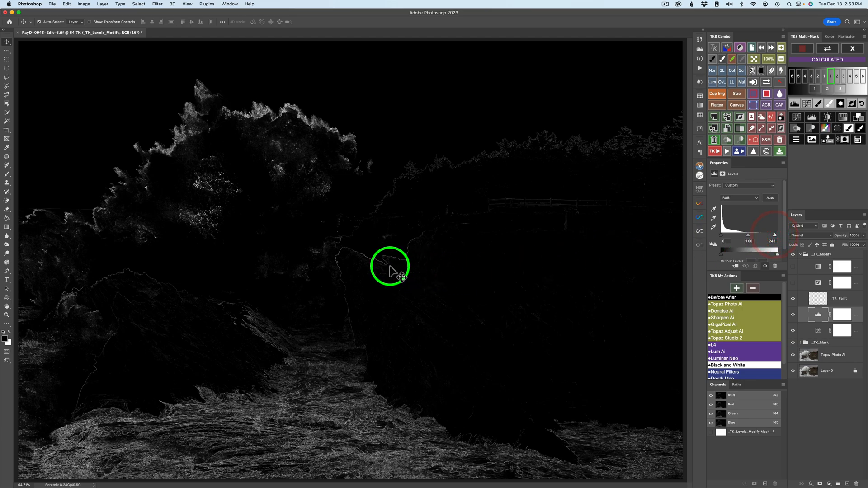
pyautogui.moveTo(371, 263)
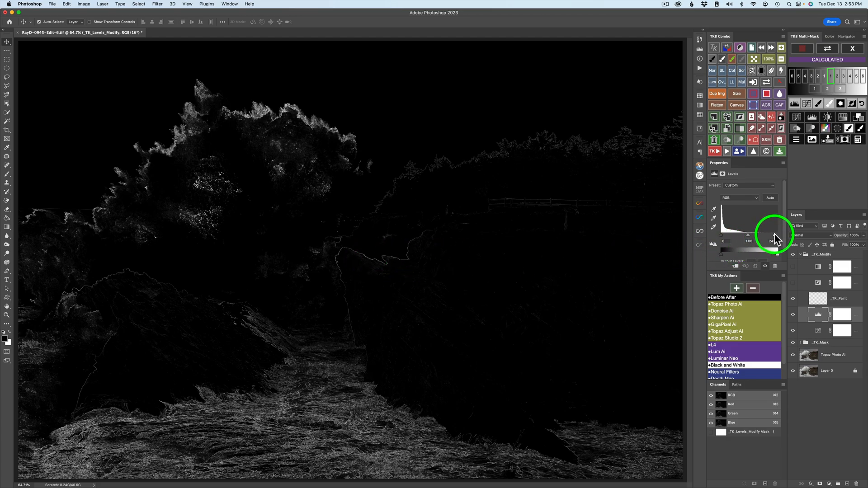
pyautogui.moveTo(749, 235); pyautogui.dragTo(733, 235)
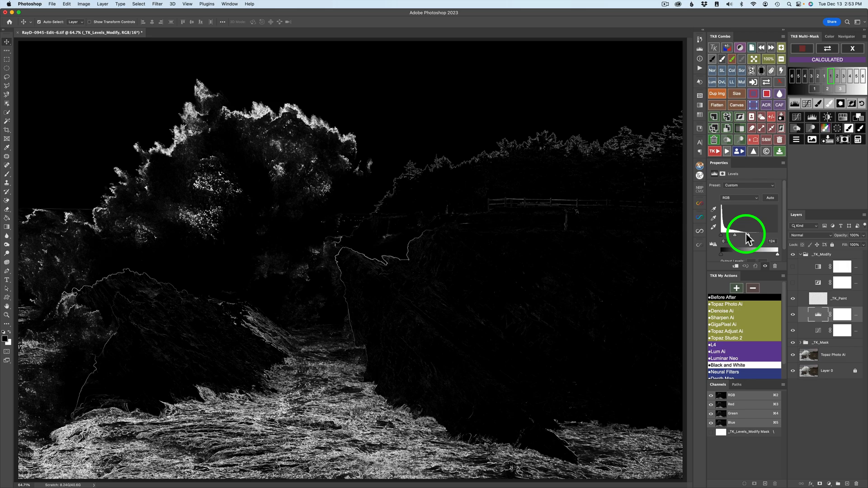
pyautogui.moveTo(747, 234); pyautogui.dragTo(730, 235)
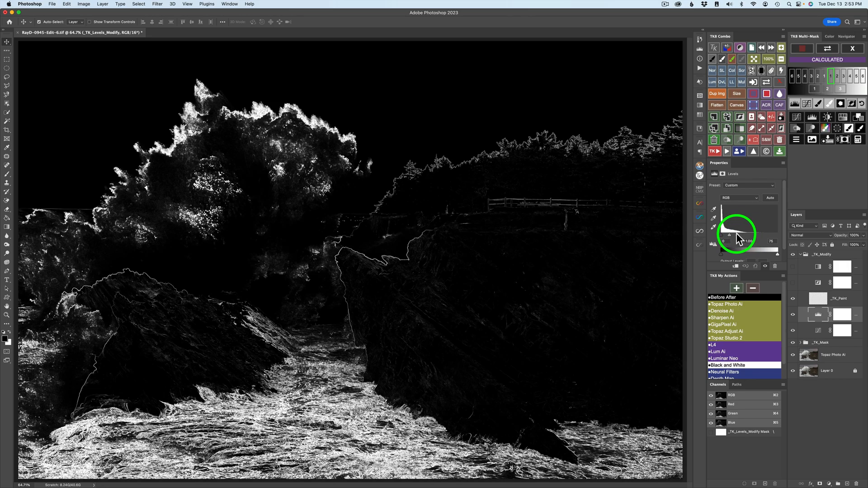
pyautogui.moveTo(766, 249); pyautogui.dragTo(749, 248)
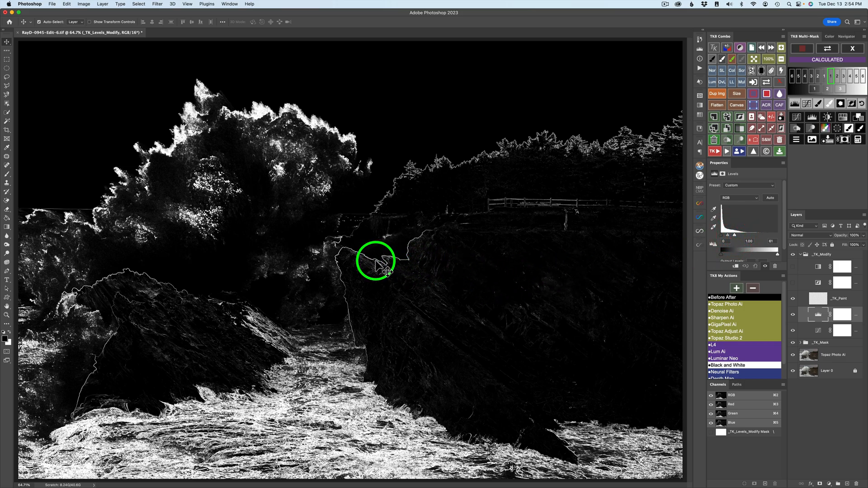
pyautogui.moveTo(711, 247)
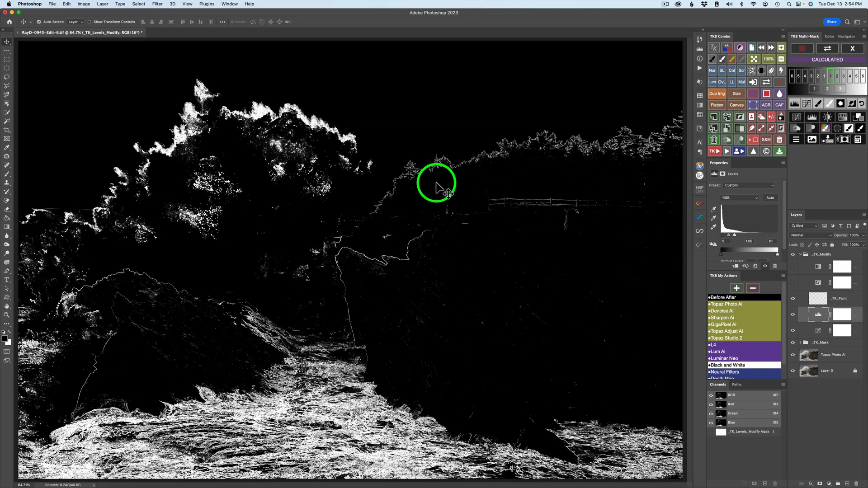
pyautogui.moveTo(618, 140)
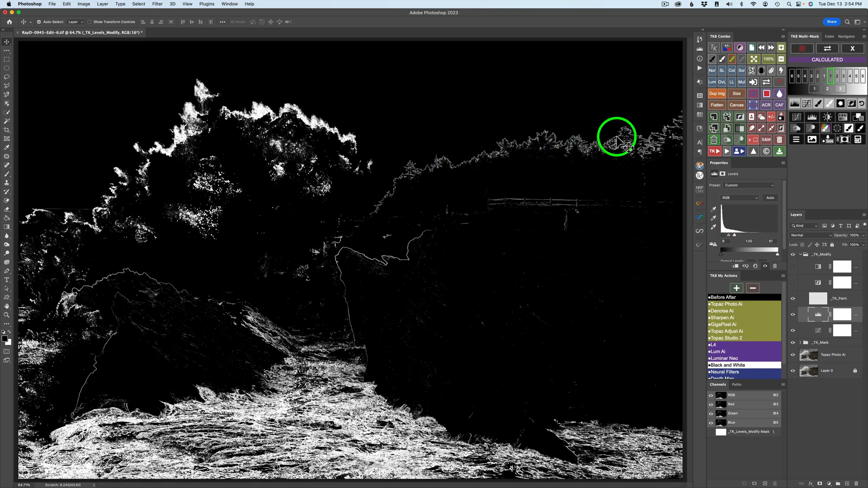
pyautogui.moveTo(271, 310)
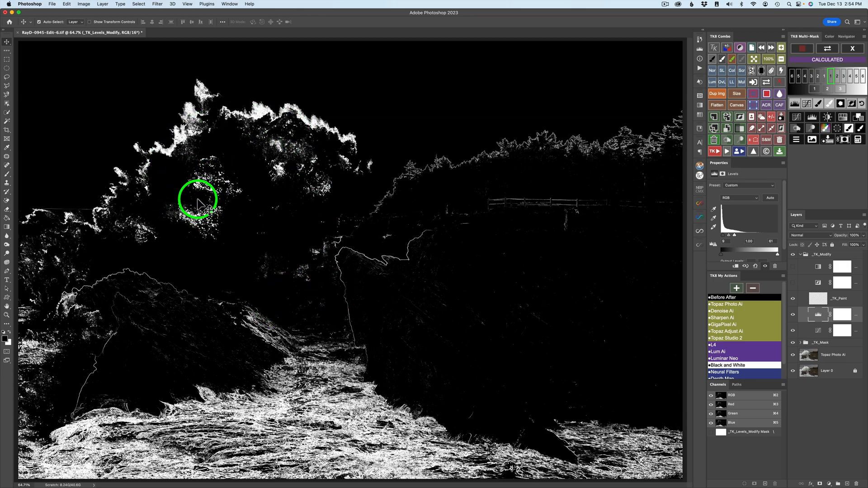
pyautogui.moveTo(376, 306)
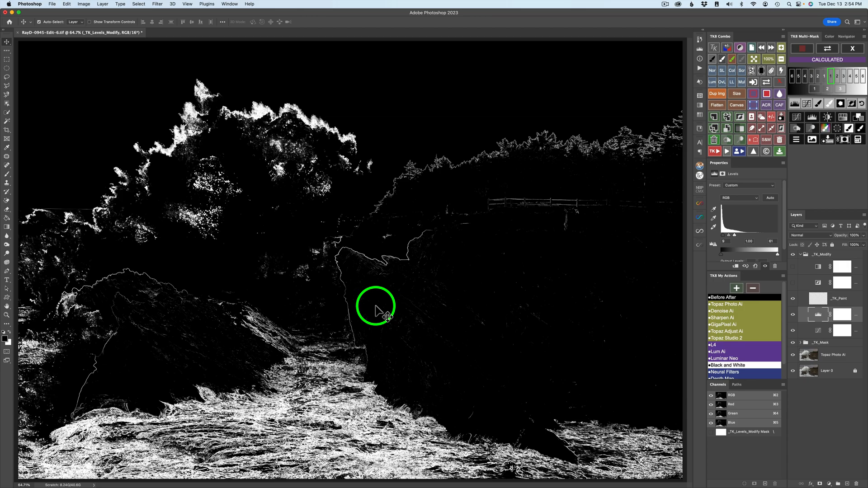
pyautogui.moveTo(830, 185)
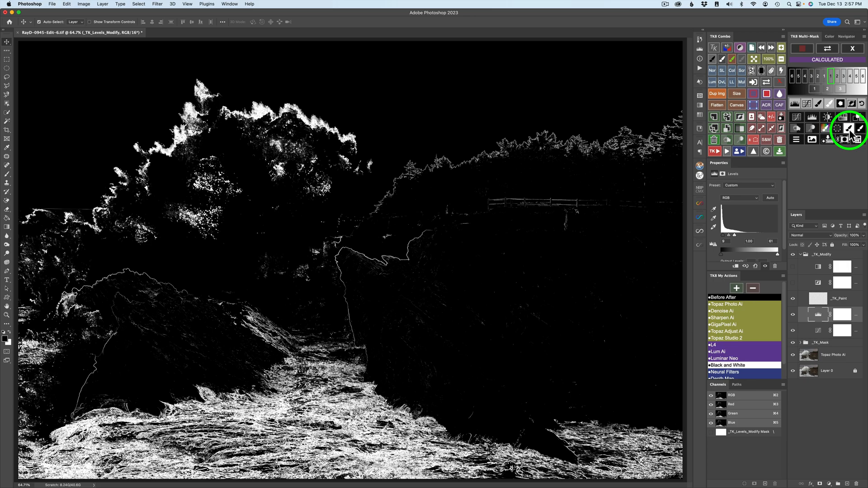
pyautogui.click(856, 128)
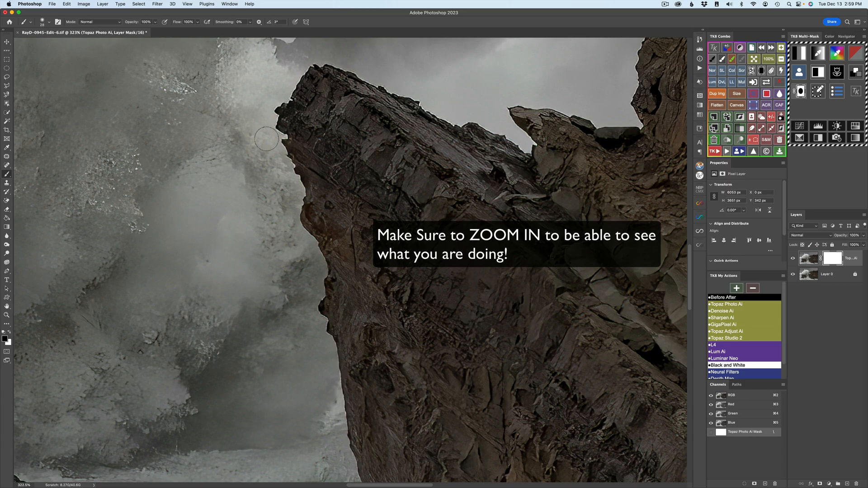
pyautogui.moveTo(330, 191)
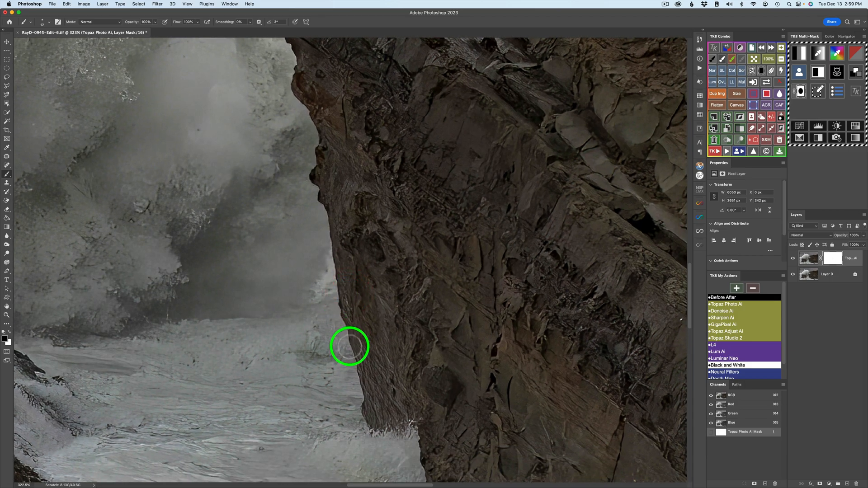
pyautogui.moveTo(663, 110)
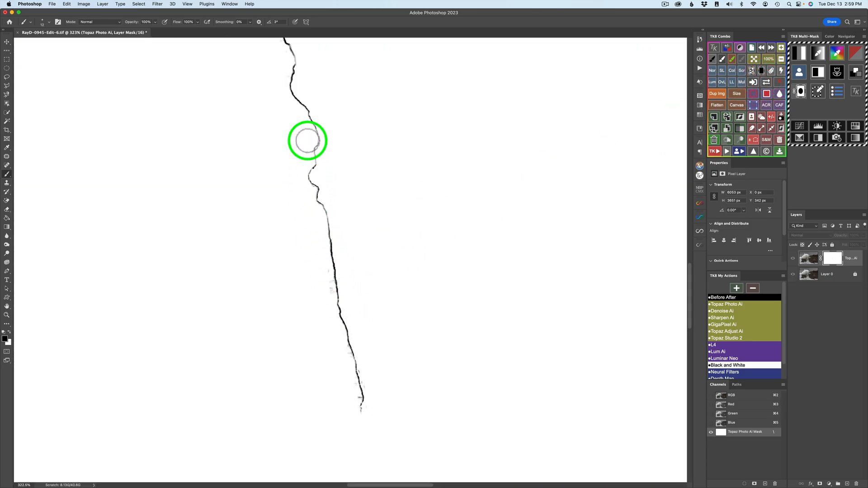
pyautogui.moveTo(471, 164)
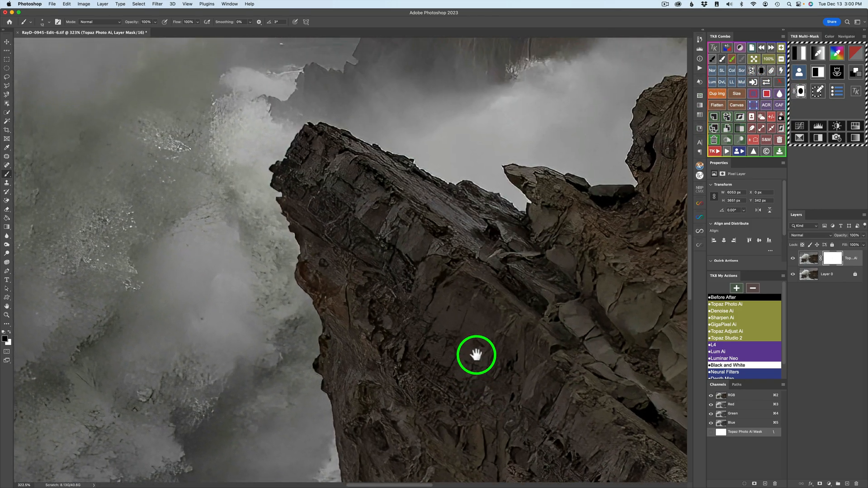
# Pan to the rock tip and far cliff and paint out the rock tip's halo
pyautogui.moveTo(476, 354); pyautogui.dragTo(323, 213)
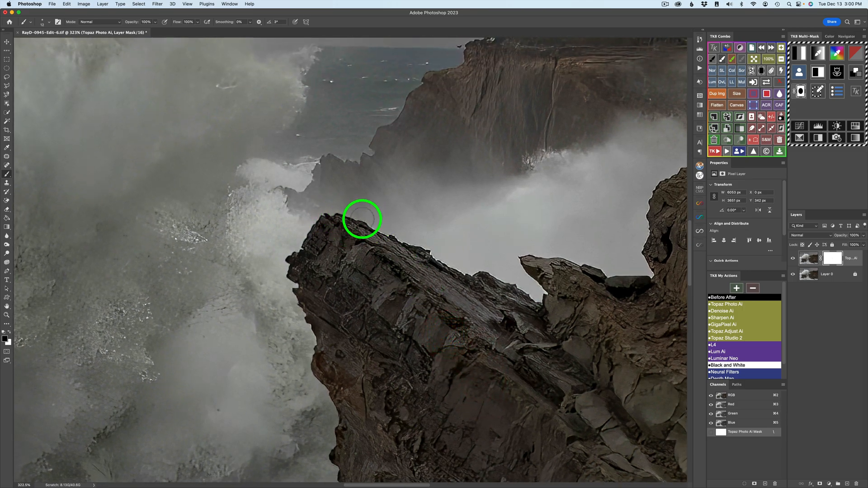
pyautogui.moveTo(362, 217); pyautogui.dragTo(429, 248)
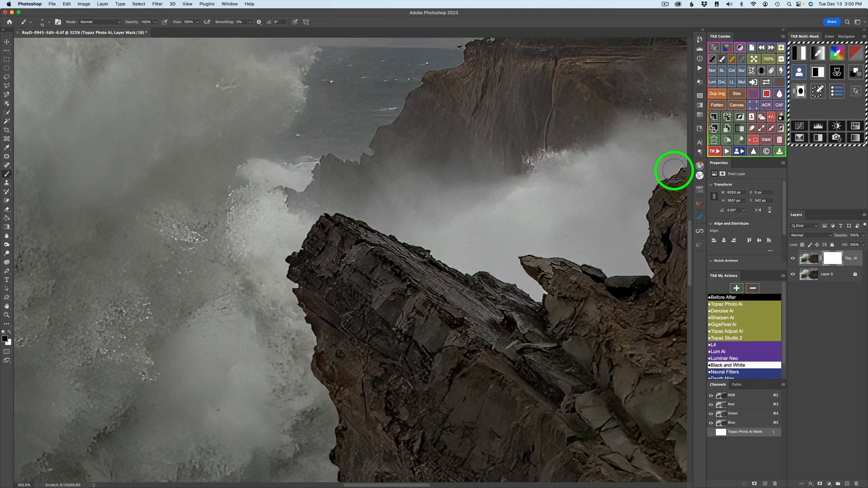
pyautogui.moveTo(592, 214)
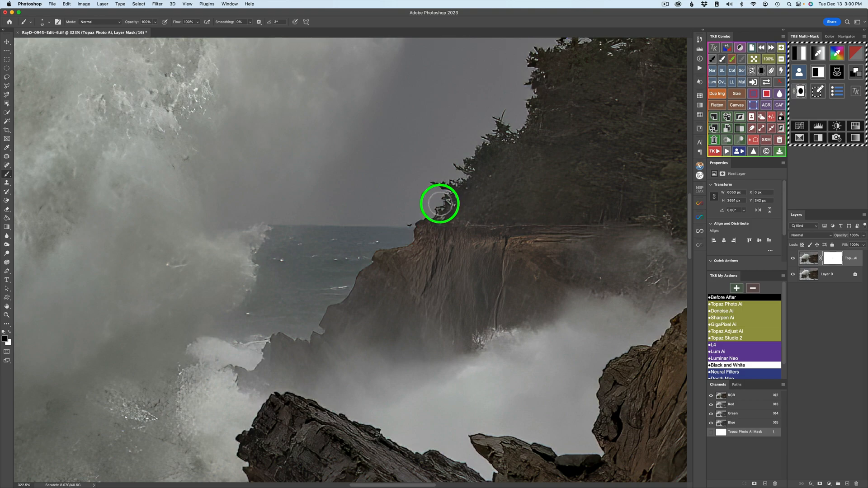
pyautogui.moveTo(465, 161)
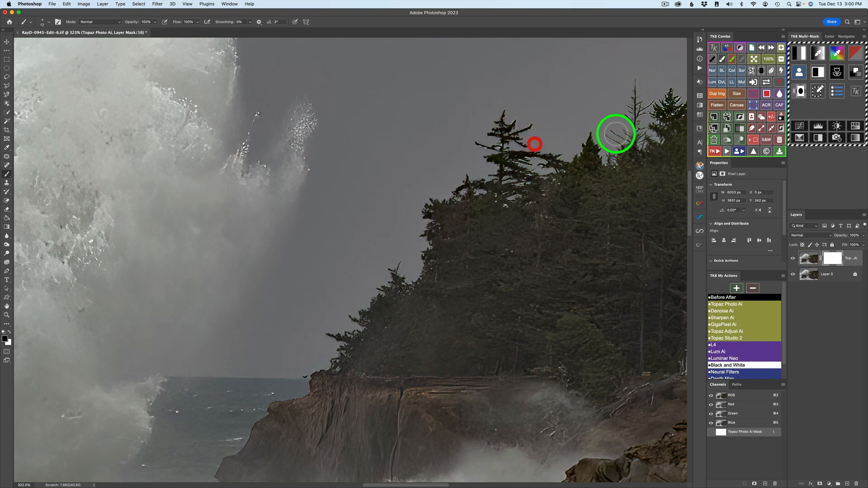
pyautogui.moveTo(626, 133)
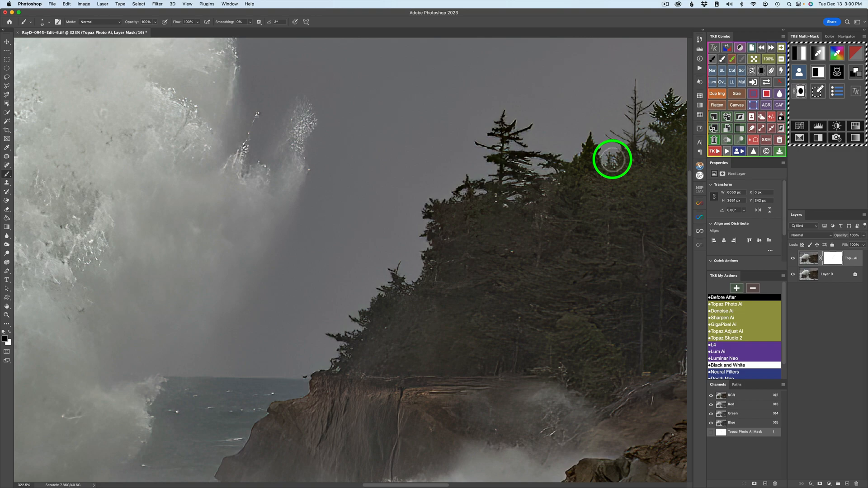
pyautogui.moveTo(557, 157)
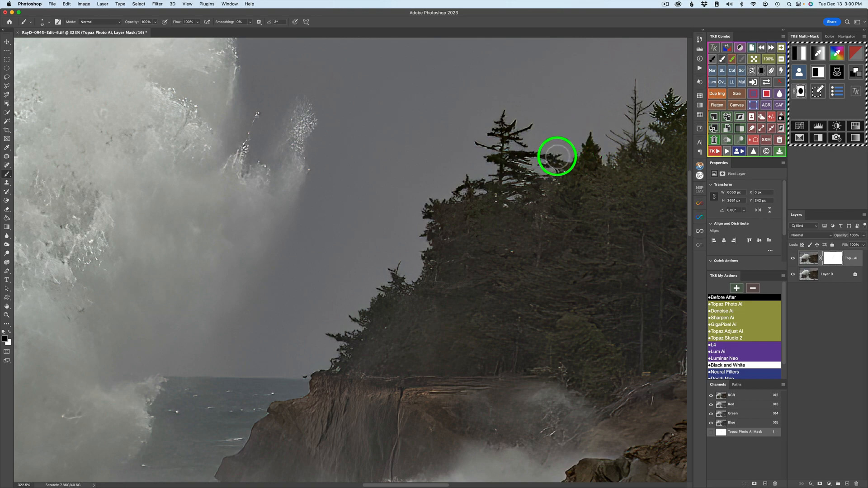
pyautogui.moveTo(529, 163)
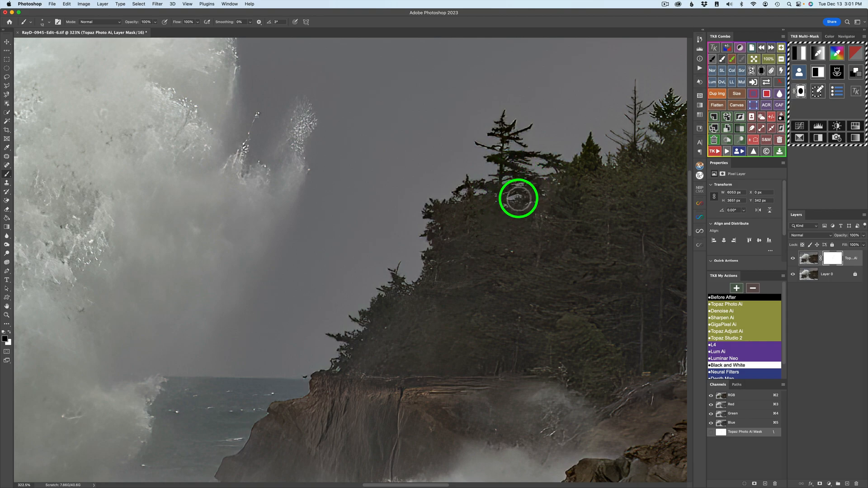
pyautogui.moveTo(514, 136)
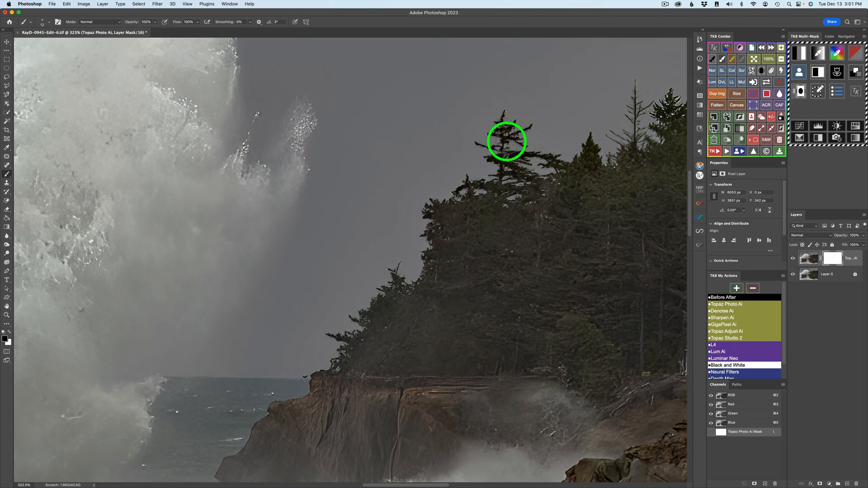
pyautogui.moveTo(518, 104)
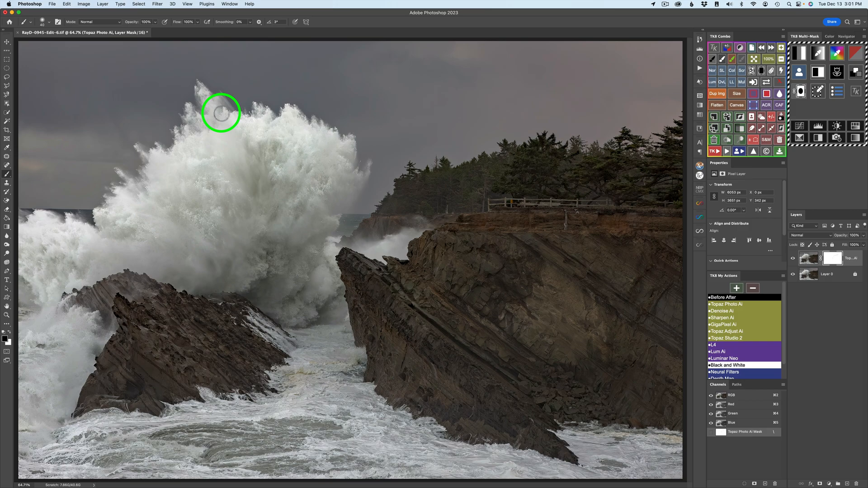
pyautogui.moveTo(267, 202)
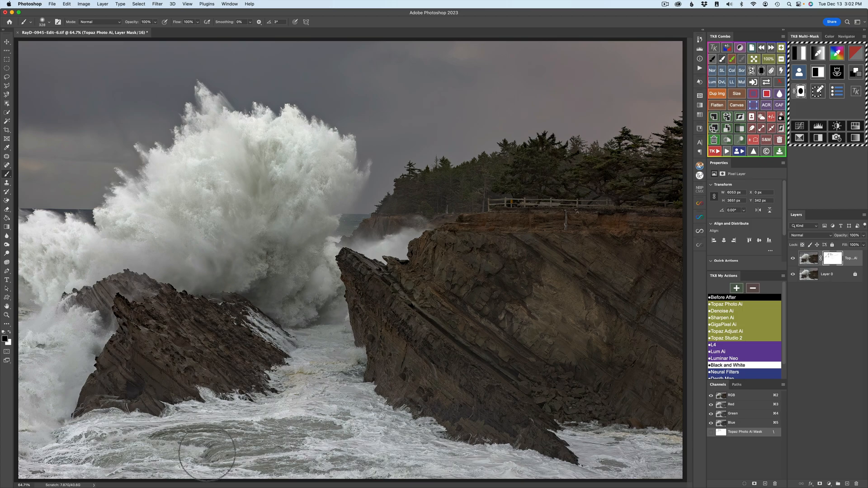
pyautogui.moveTo(72, 450)
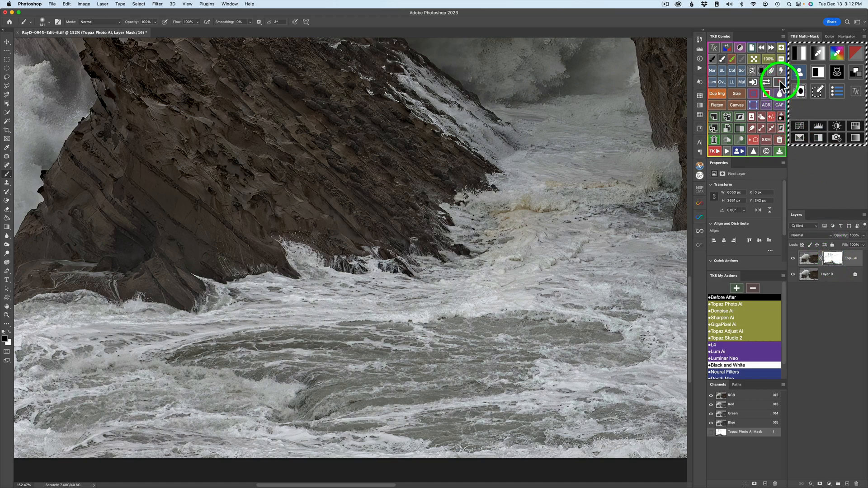
# Toggle the Topaz mask, then the Topaz Photo AI layer, off and on to compare
pyautogui.click(779, 81)
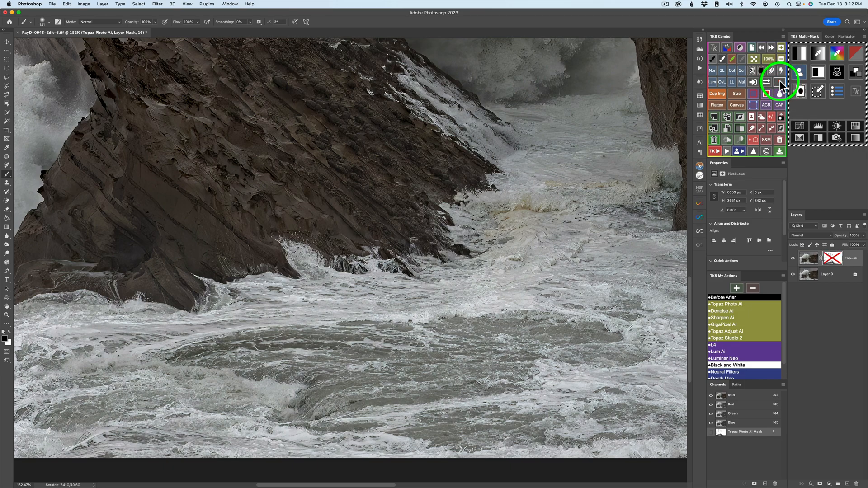
pyautogui.click(779, 81)
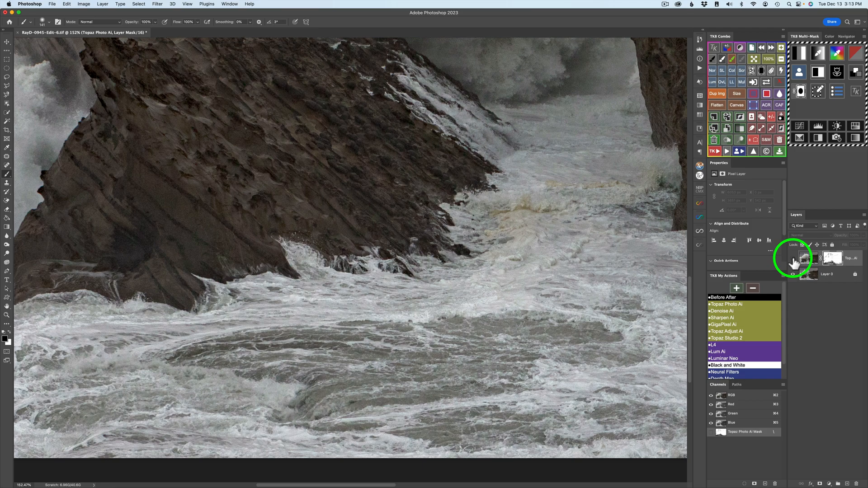
pyautogui.click(803, 260)
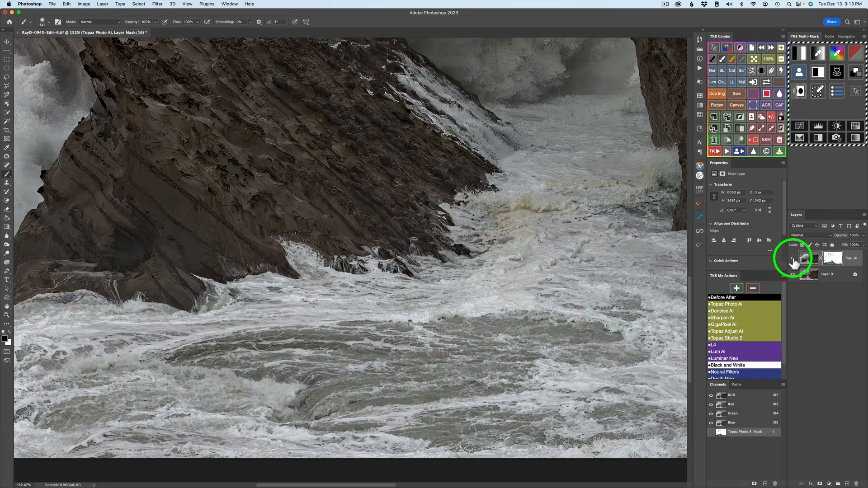
pyautogui.click(793, 258)
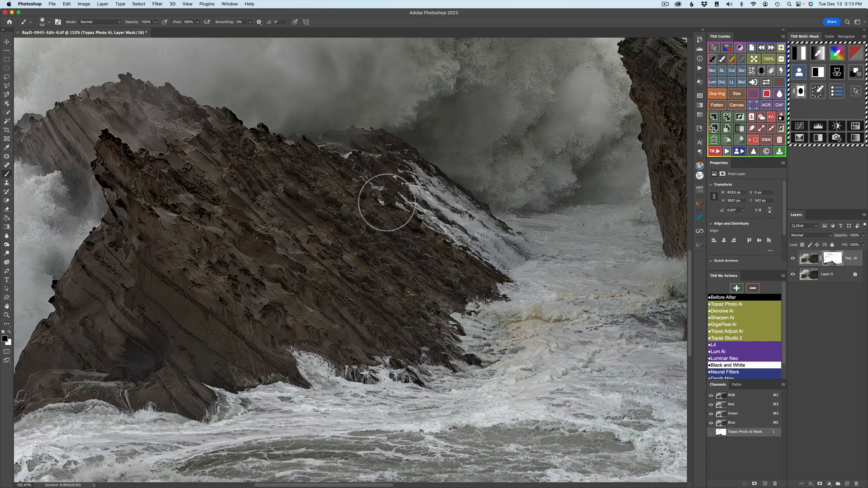
pyautogui.moveTo(347, 170)
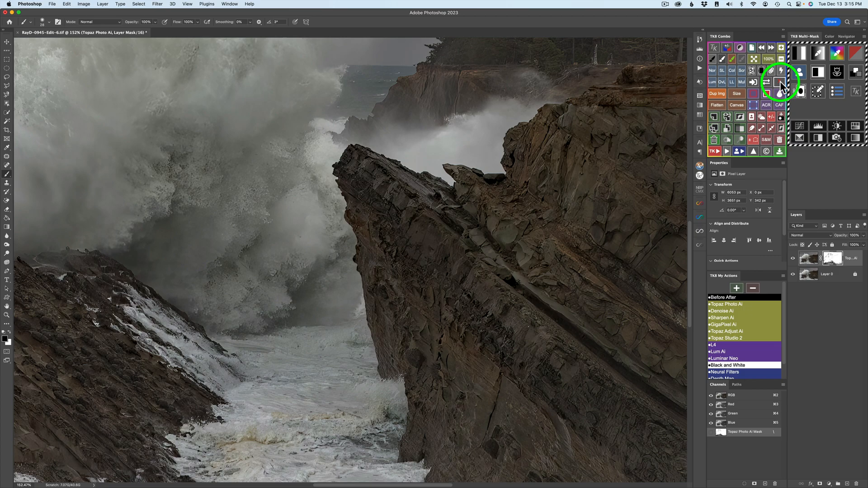
# Switch the Topaz mask off and on repeatedly to inspect the tall rock tip
pyautogui.click(780, 81)
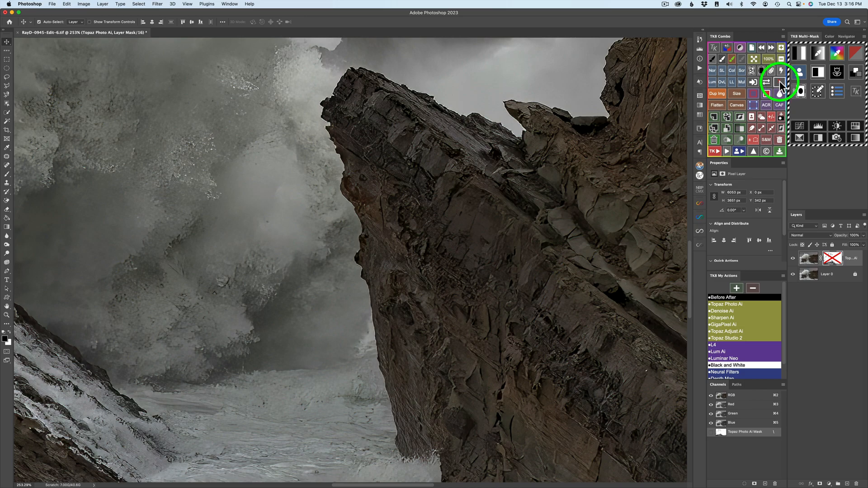
pyautogui.click(779, 81)
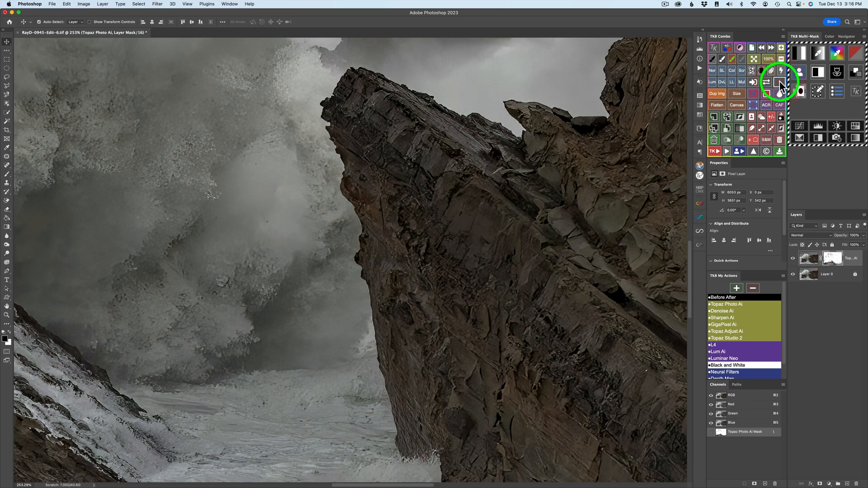
pyautogui.click(779, 81)
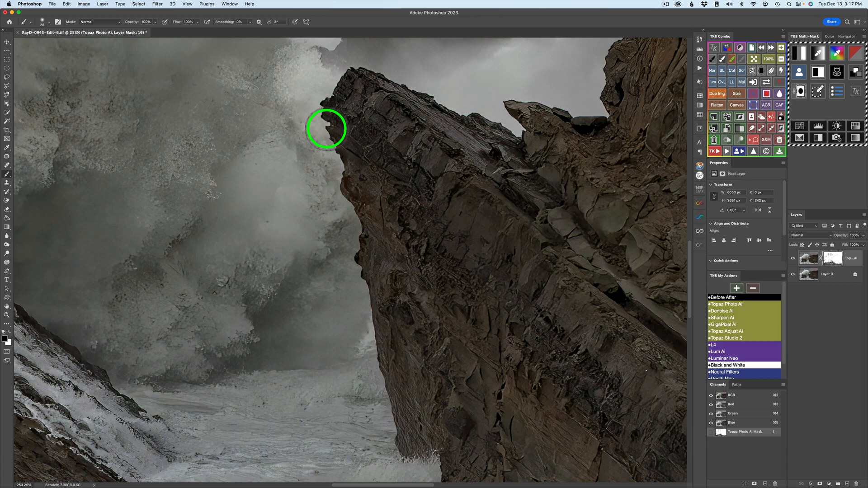
pyautogui.moveTo(348, 212)
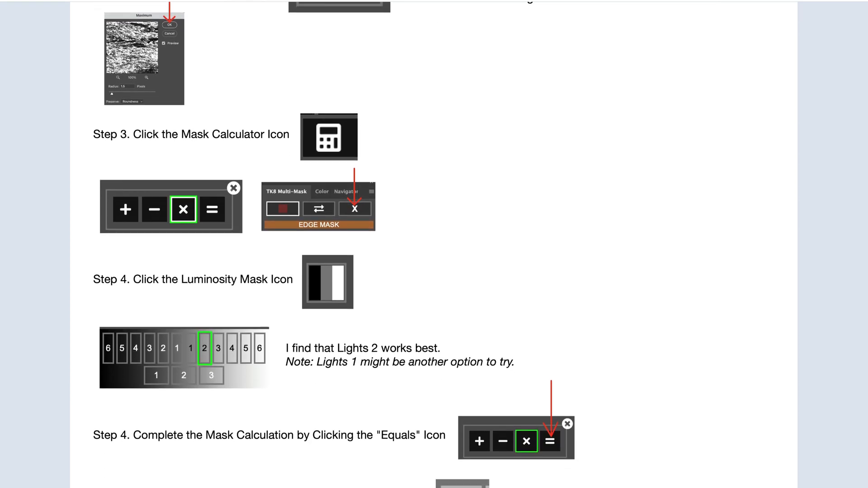
# Scroll the TK8 PDF notes to the Mask Calculator, luminosity and Levels refine steps
pyautogui.scroll(-3)
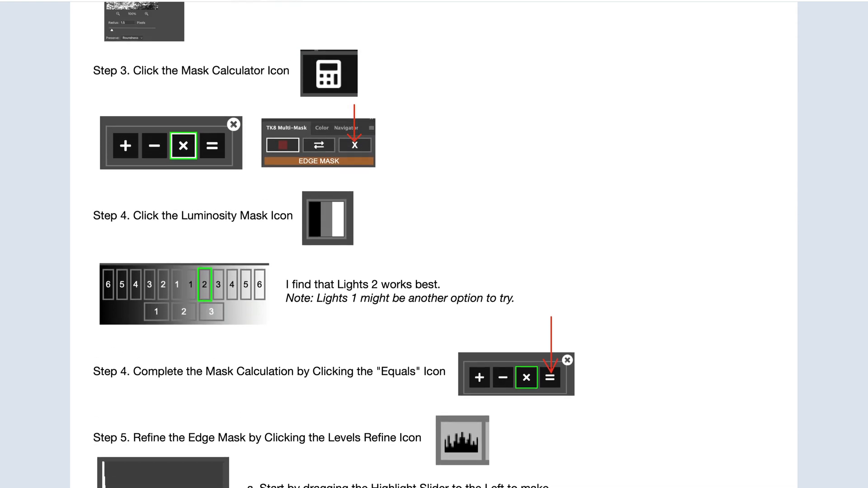